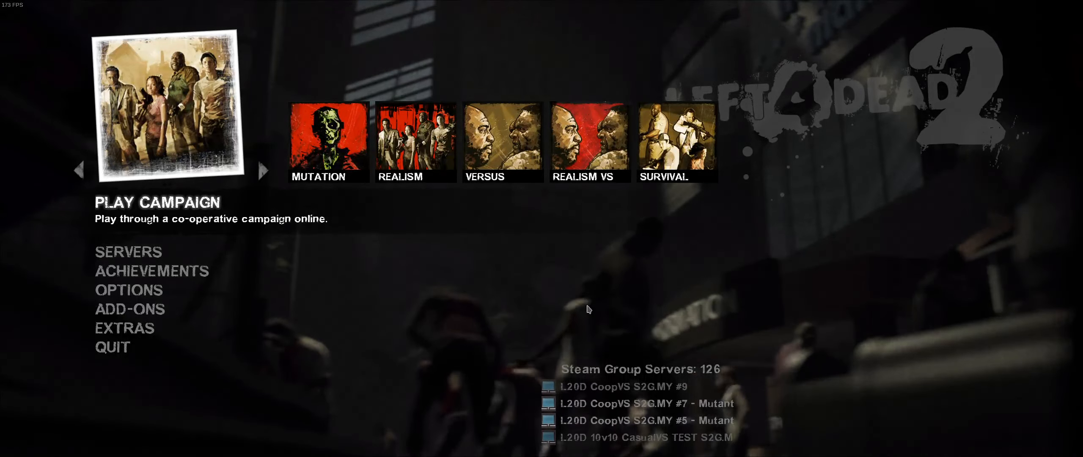
pyautogui.moveTo(125, 328)
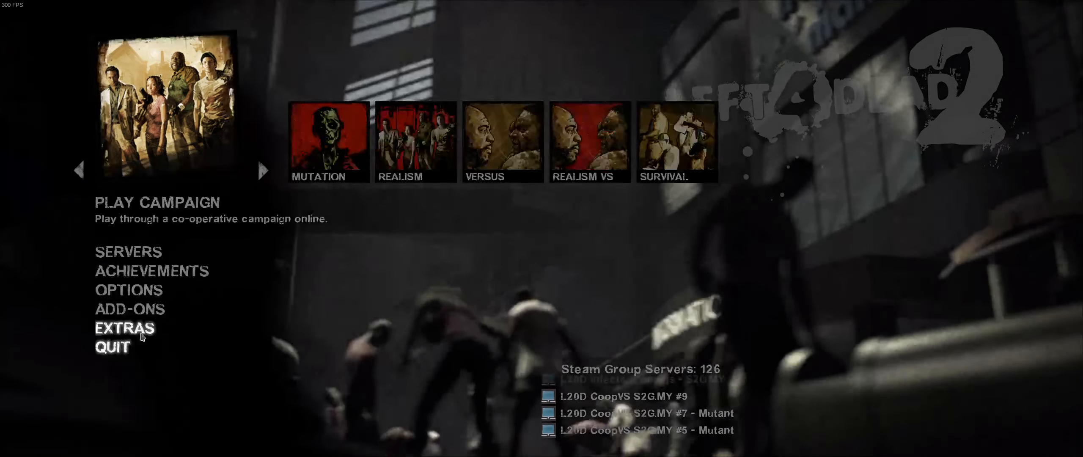
pyautogui.moveTo(551, 311)
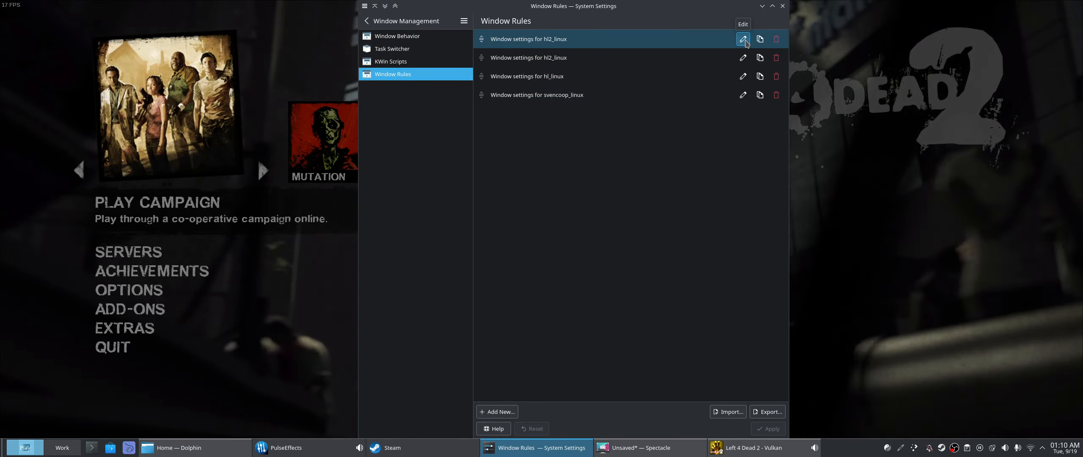
# Edit the hl2_linux rule so Keep above other windows is forced to Yes.
pyautogui.click(743, 39)
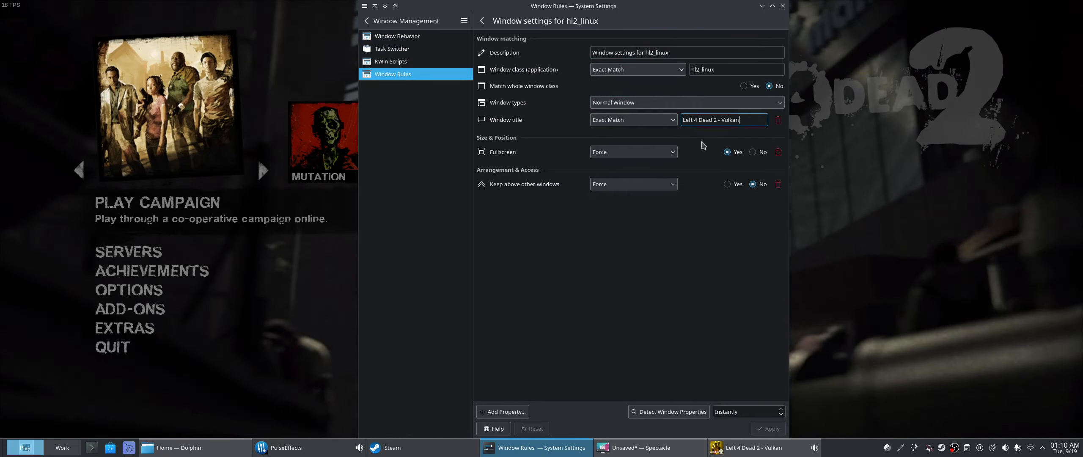
pyautogui.moveTo(689, 140)
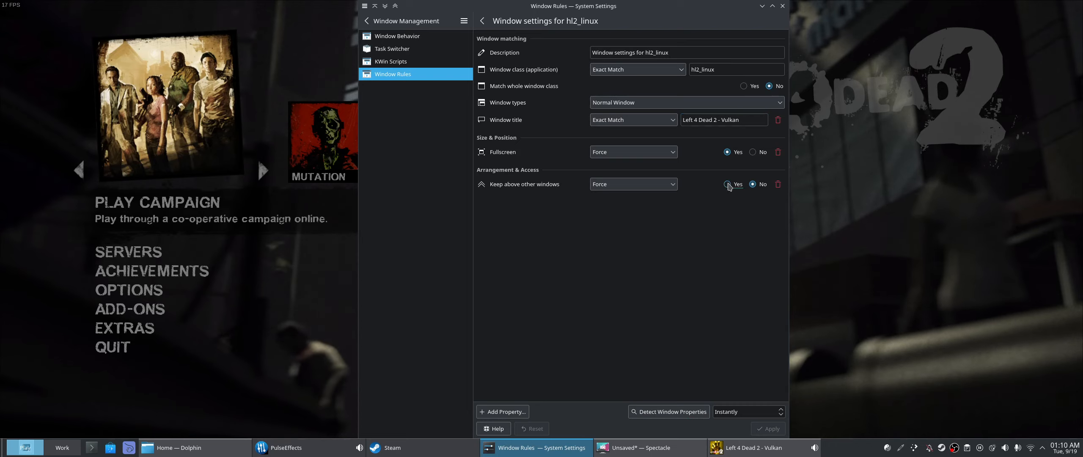
pyautogui.click(727, 184)
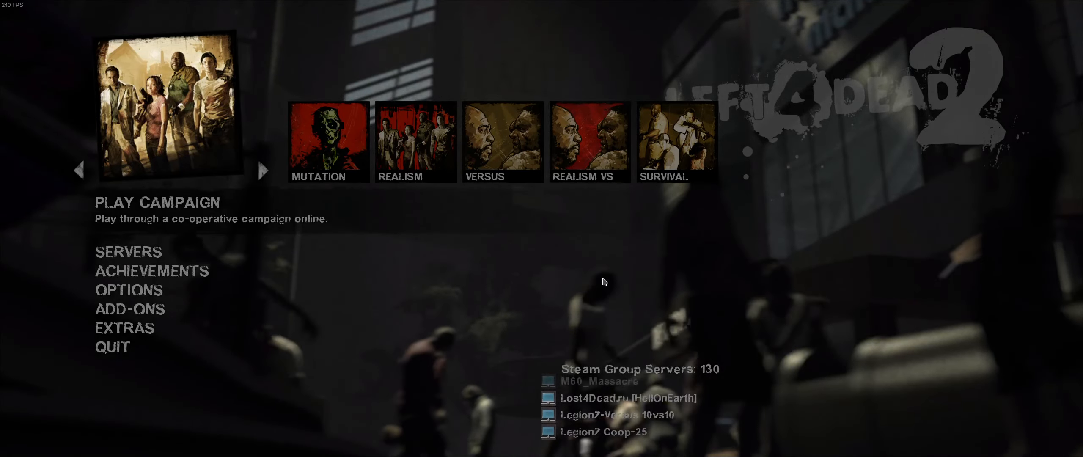
# Switch from the game back to the hl2_linux rule in System Settings via the task switcher.
pyautogui.click(799, 428)
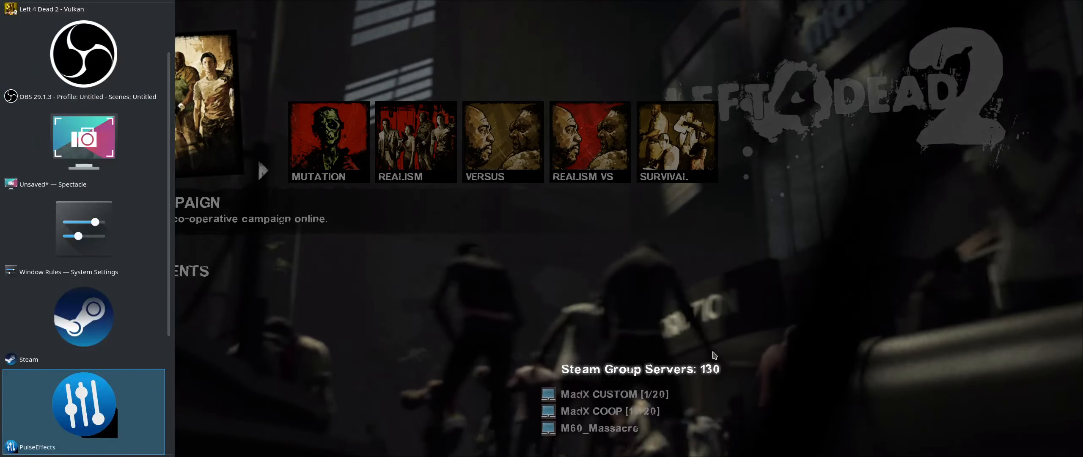
pyautogui.scroll(3)
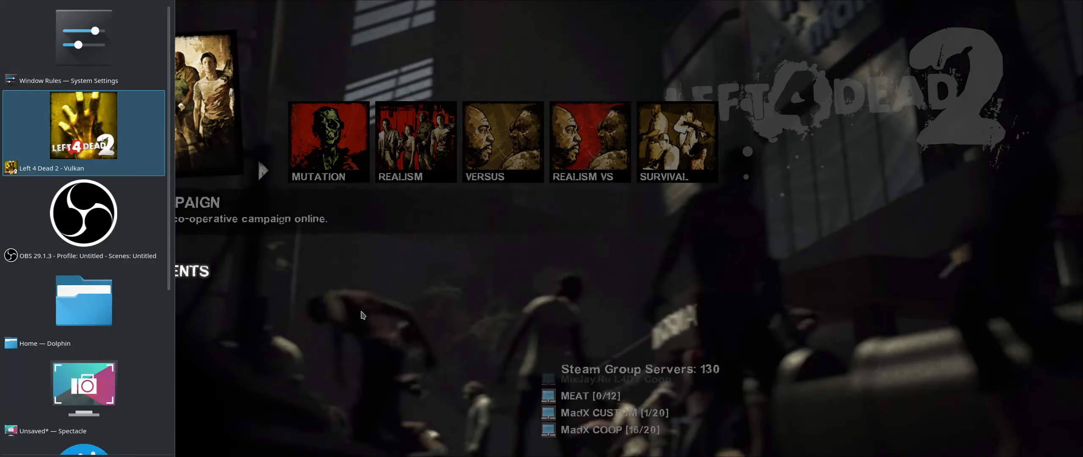
pyautogui.scroll(-3)
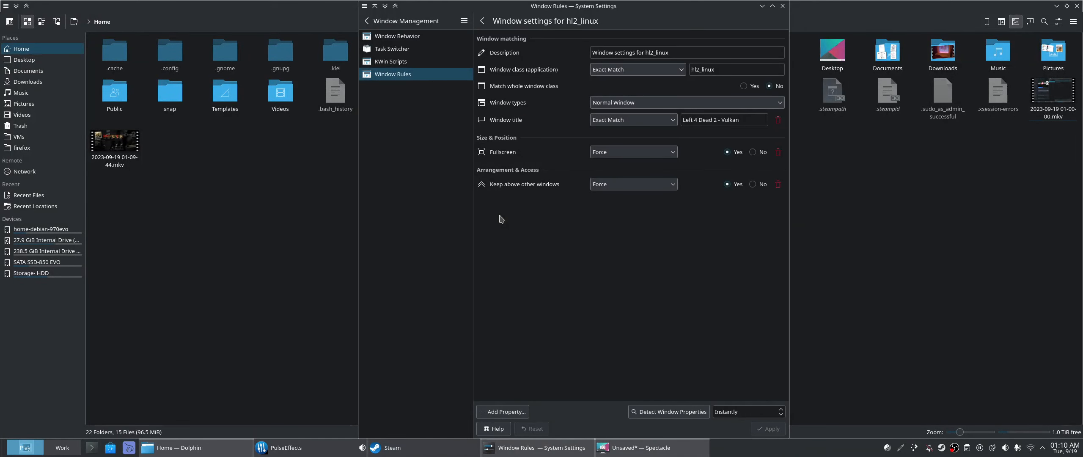
# Set Keep above other windows to No, apply the rule, and bring Steam forward.
pyautogui.click(631, 152)
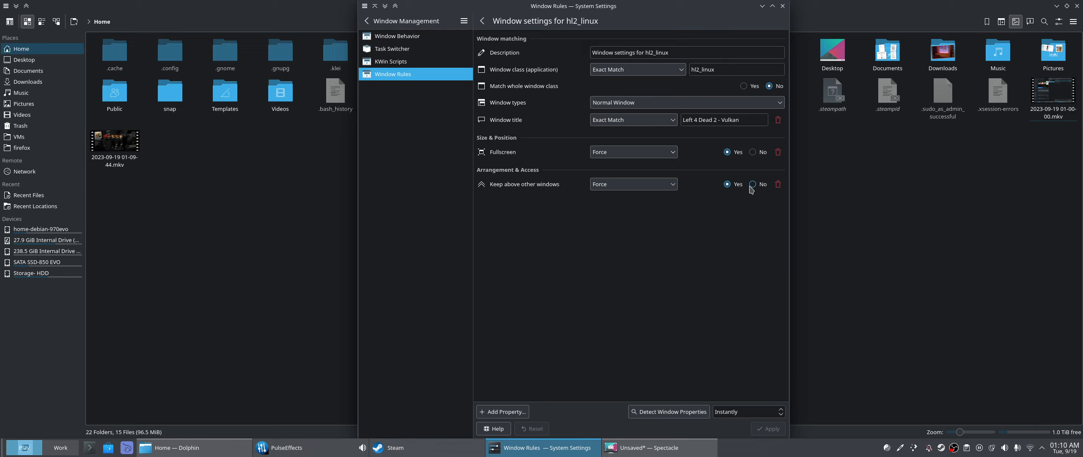
pyautogui.click(752, 185)
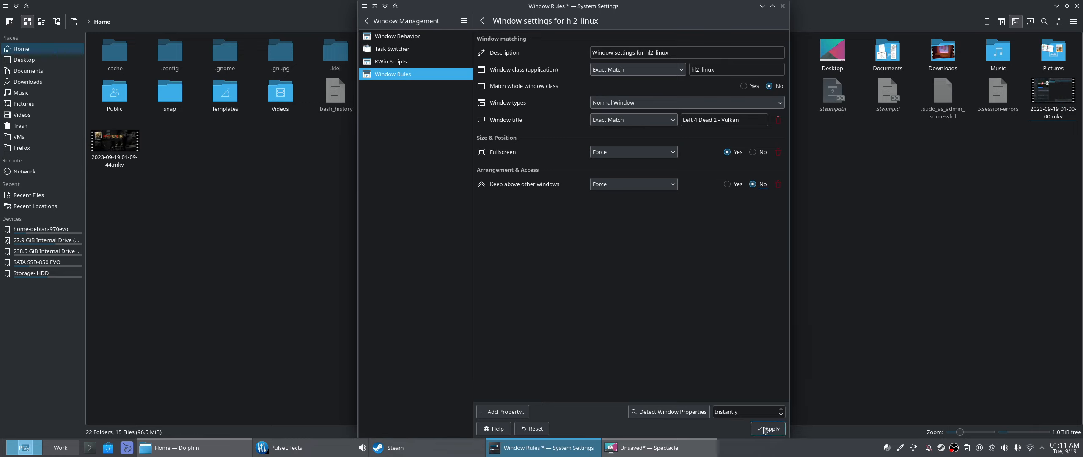
pyautogui.click(768, 429)
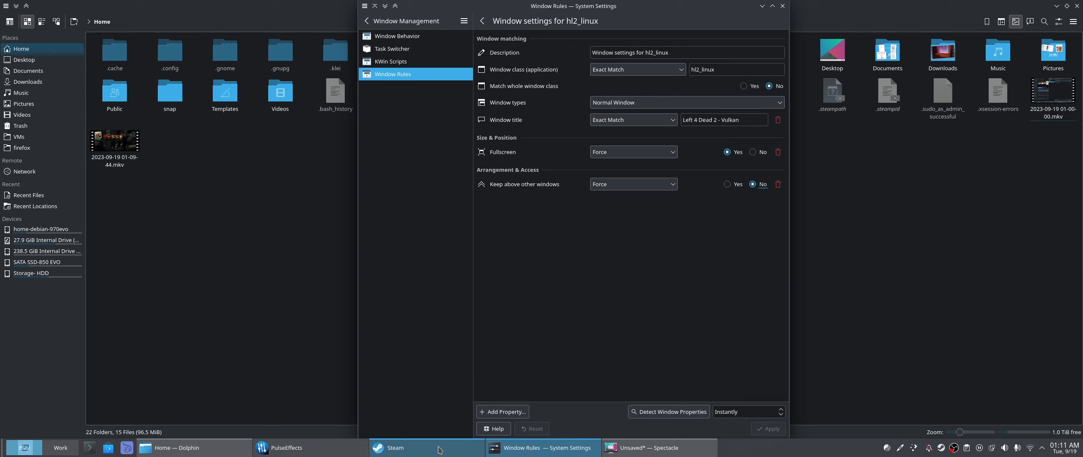
pyautogui.click(395, 448)
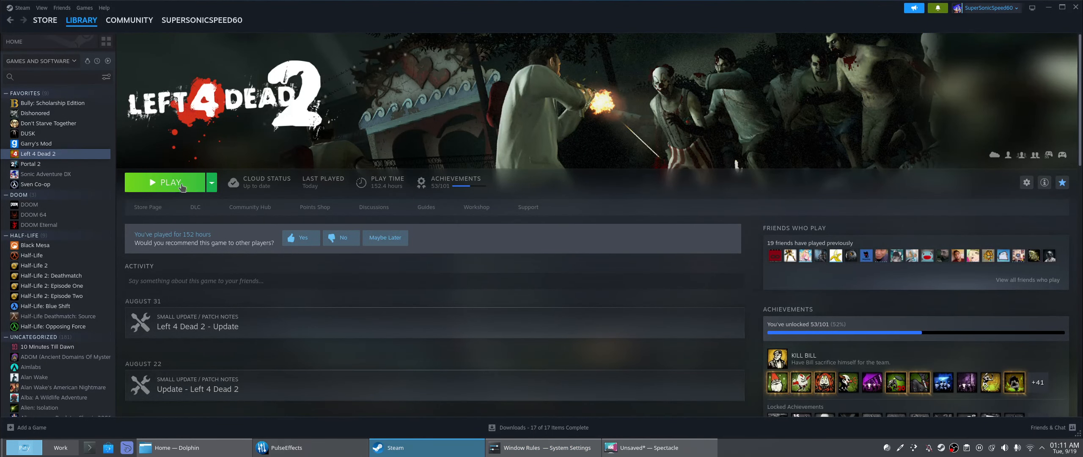
# Launch Left 4 Dead 2 from its Steam library page.
pyautogui.click(169, 182)
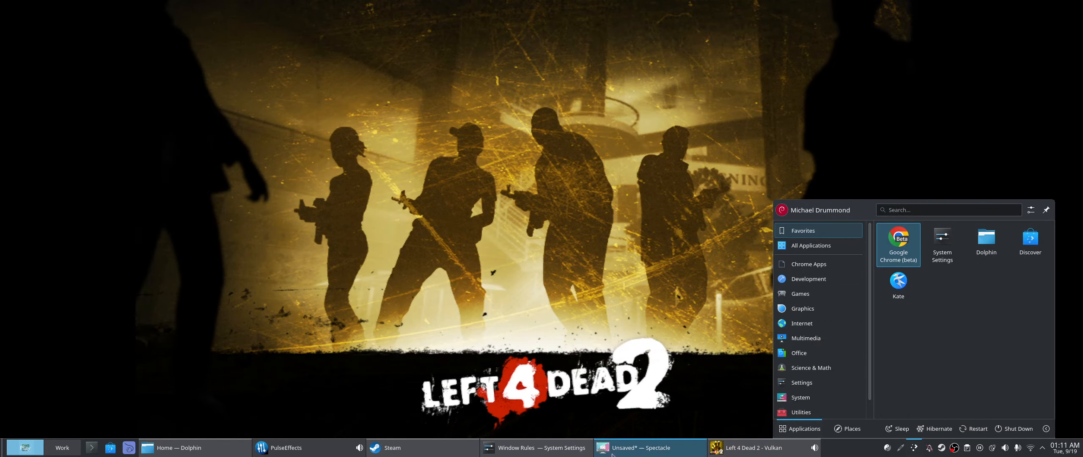
# Bring the Window Rules editor back in front of the running game from the taskbar.
pyautogui.click(741, 447)
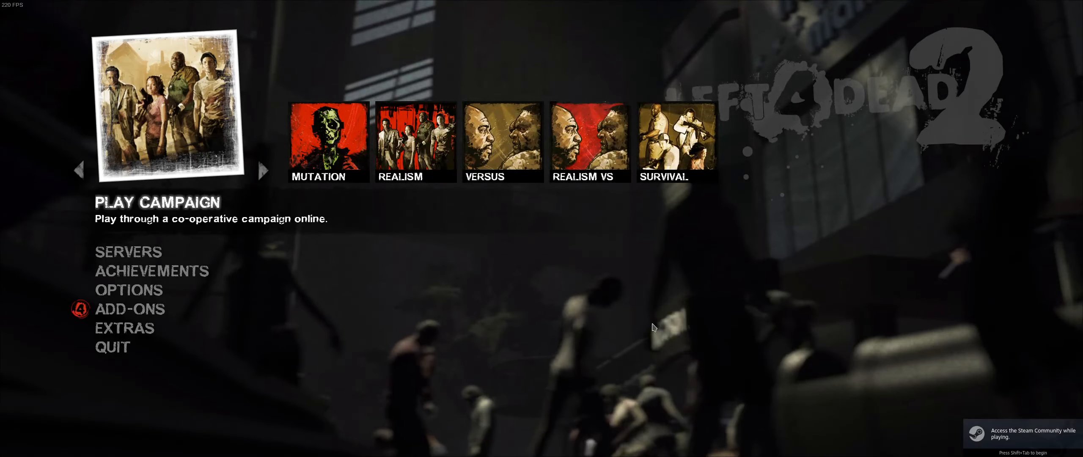
pyautogui.click(17, 448)
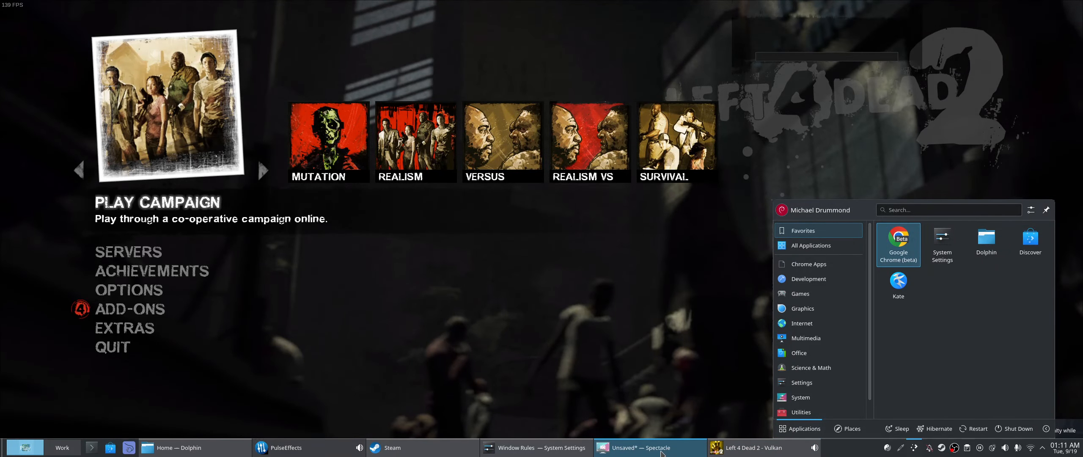
pyautogui.click(646, 448)
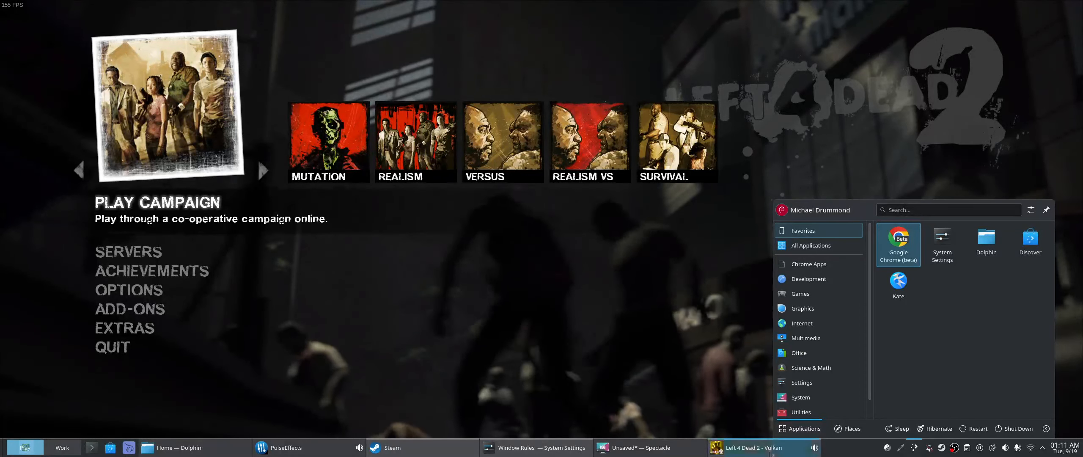
pyautogui.click(536, 448)
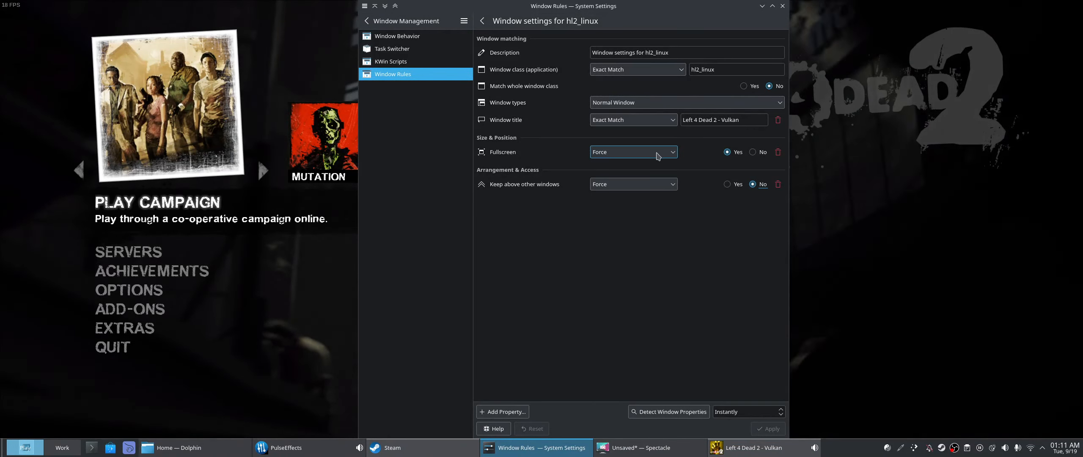
# Force Fullscreen to No with the Force policy kept, and apply the rule.
pyautogui.click(752, 151)
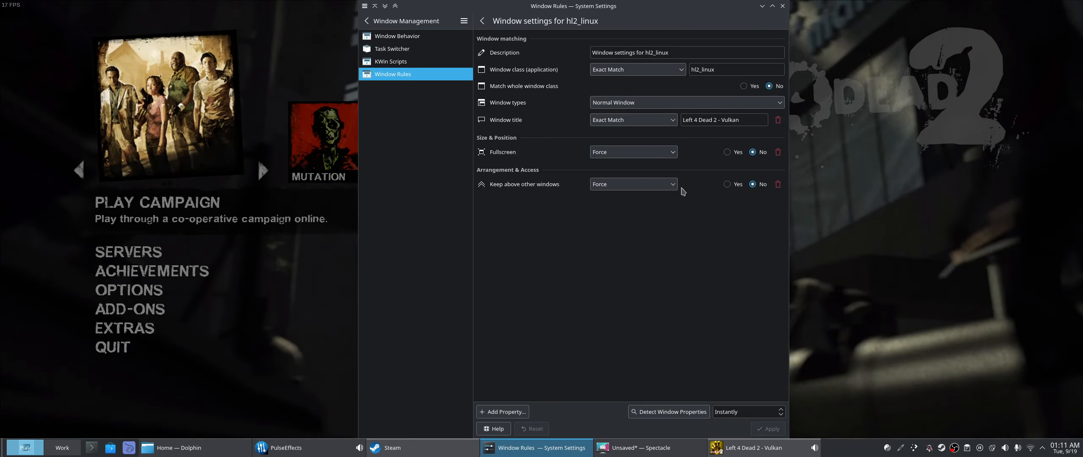
pyautogui.click(632, 151)
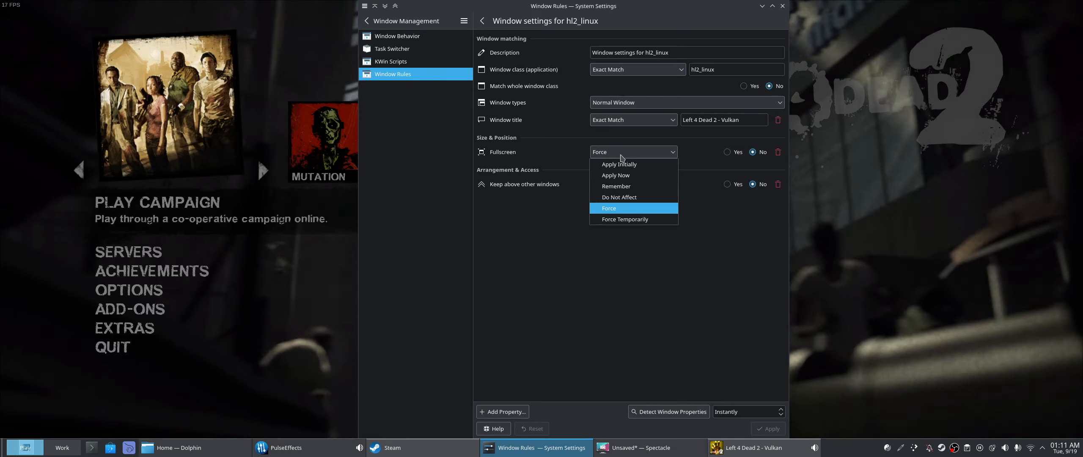
pyautogui.click(619, 197)
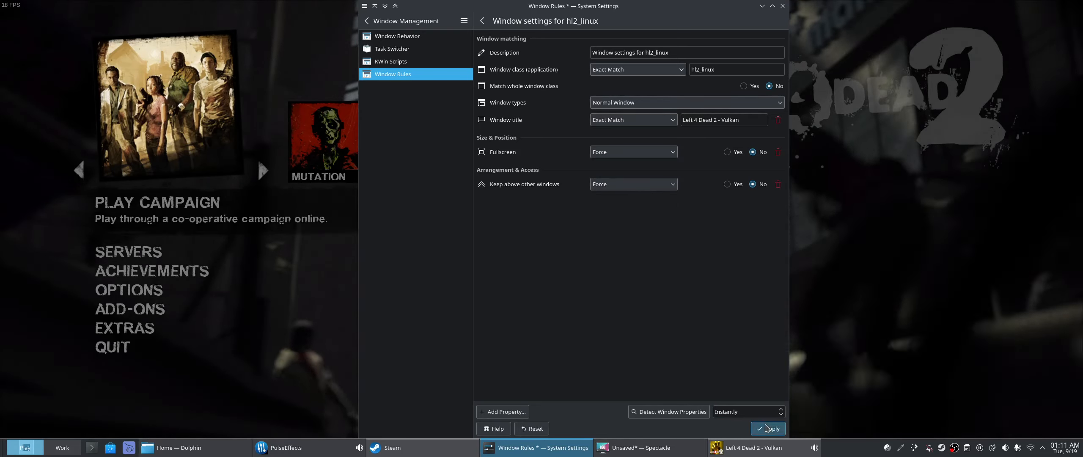
pyautogui.click(768, 428)
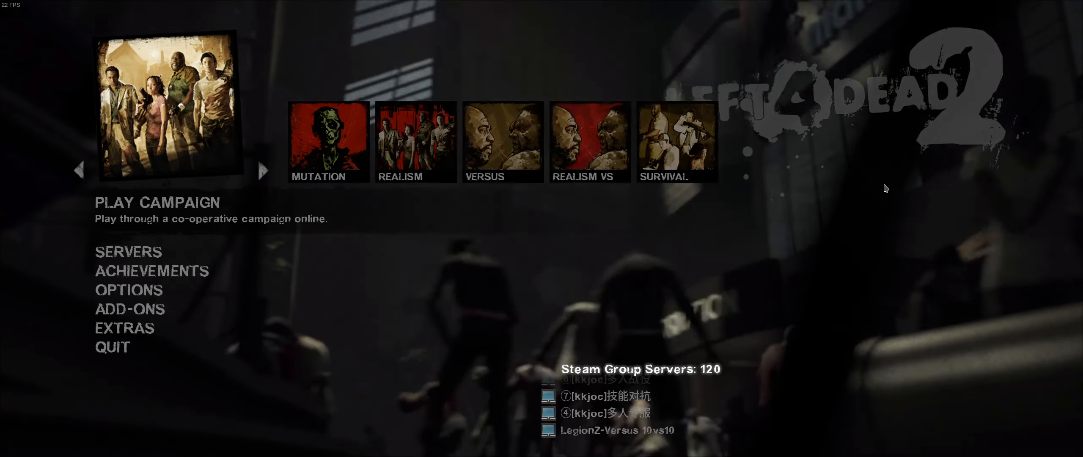
pyautogui.moveTo(129, 291)
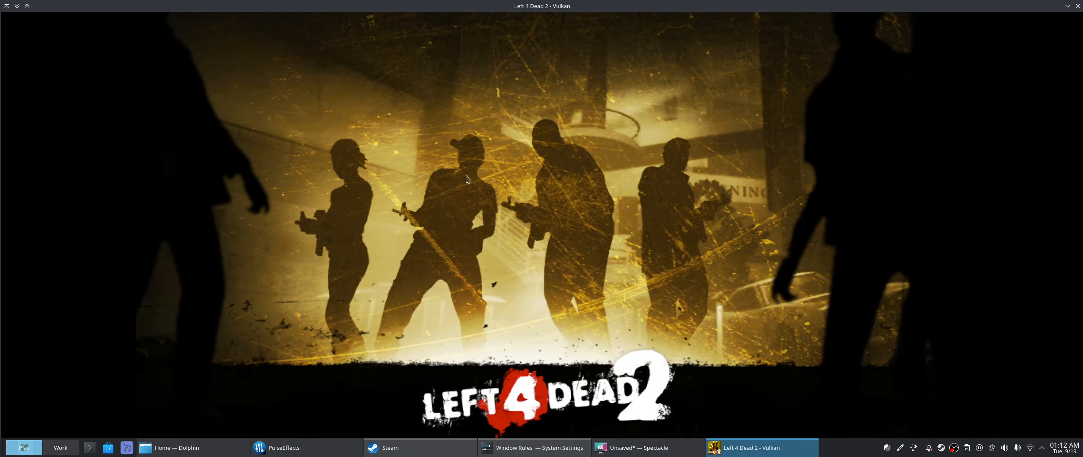
pyautogui.moveTo(498, 256)
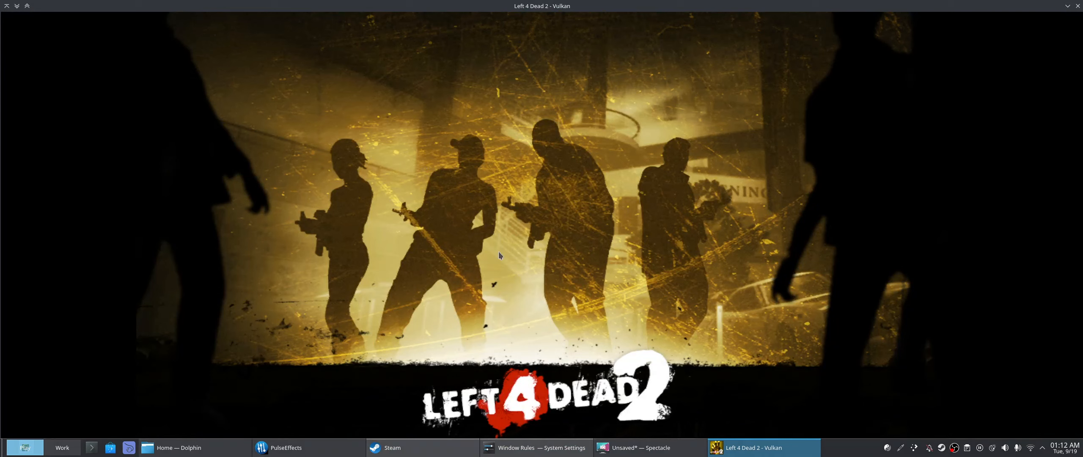
# Open Configure Special Window Settings for the game window from its title-bar menu.
pyautogui.rightClick(542, 6)
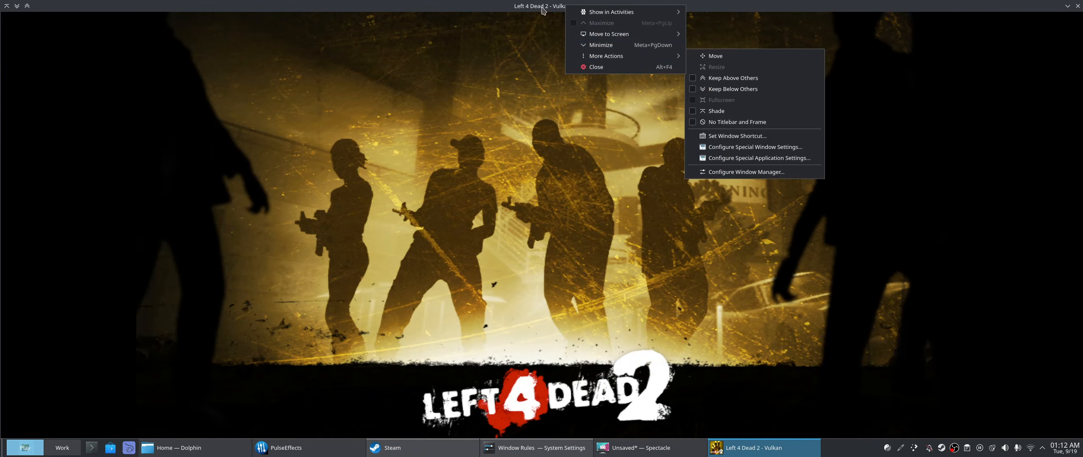
pyautogui.moveTo(469, 116)
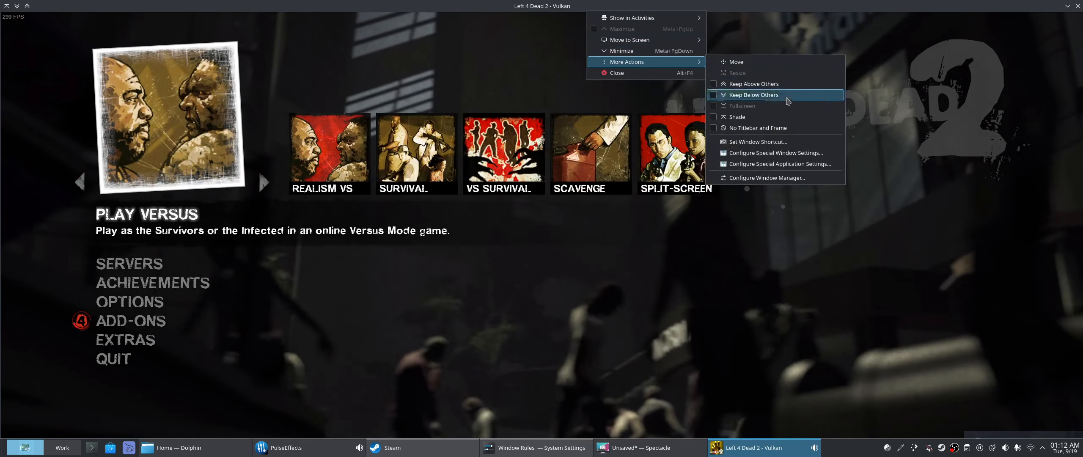
pyautogui.moveTo(767, 152)
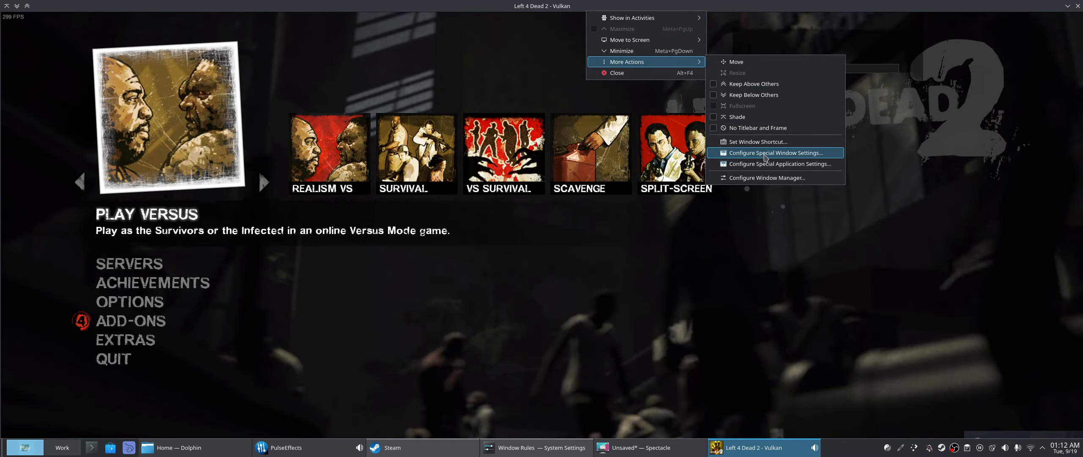
pyautogui.click(775, 152)
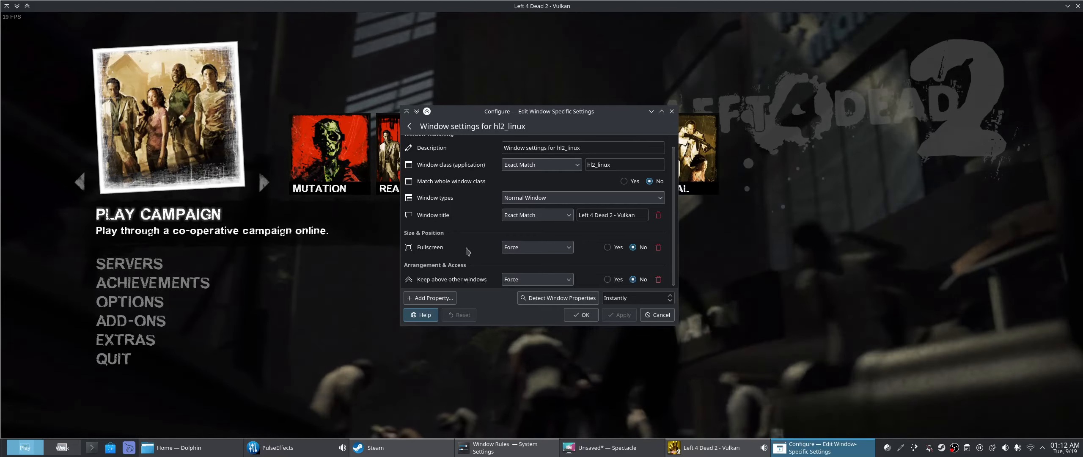
# Bring up the Add Property list for the hl2_linux rule.
pyautogui.click(429, 298)
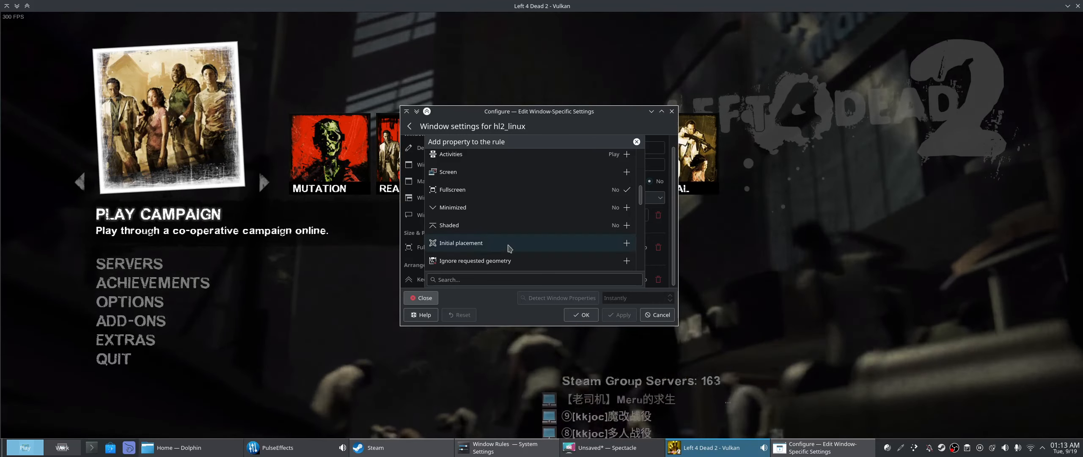
# Add a forced Minimum Size of 400 × 400 to the rule and apply it.
pyautogui.scroll(-3)
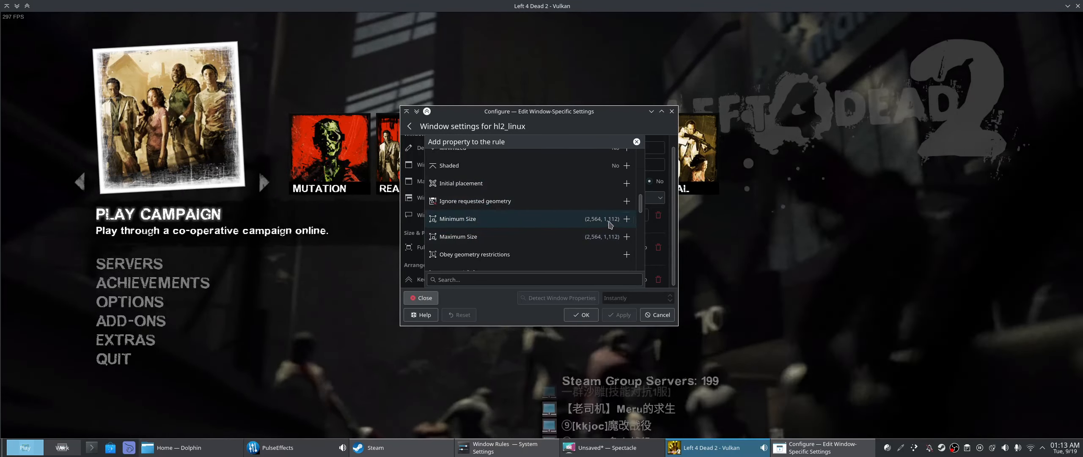
pyautogui.scroll(-3)
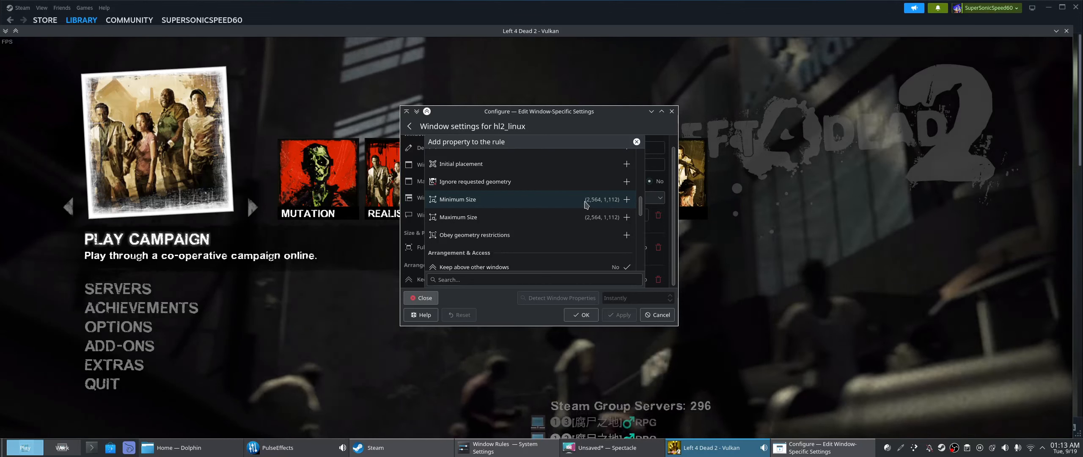
pyautogui.click(636, 141)
pyautogui.write('4')
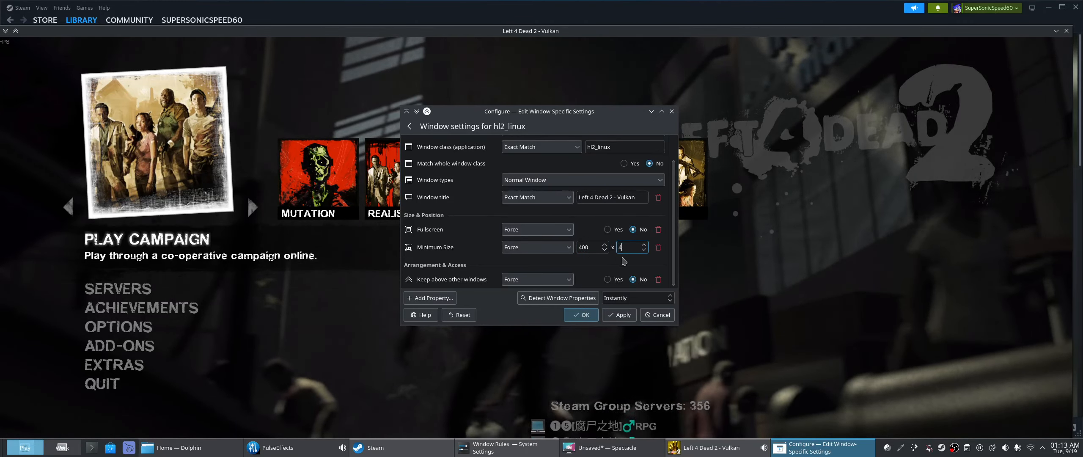
pyautogui.write('00')
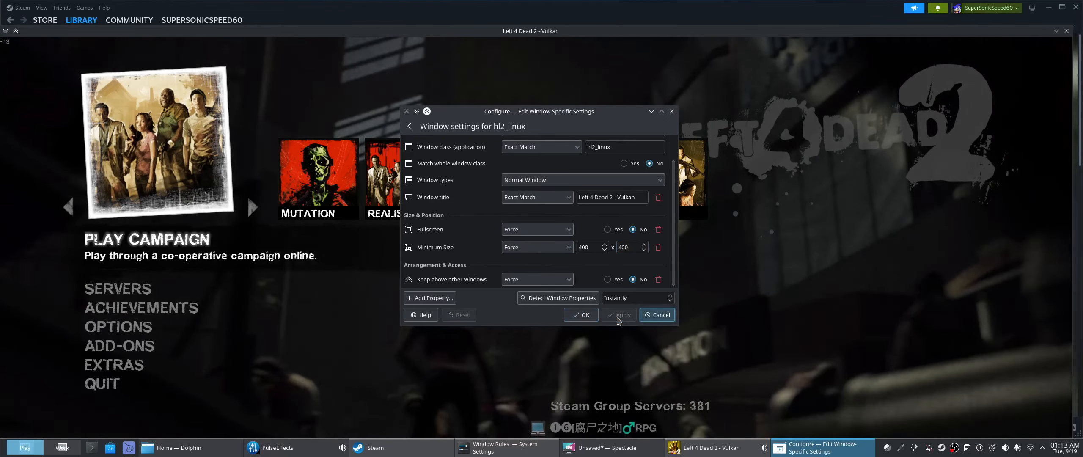
pyautogui.click(536, 247)
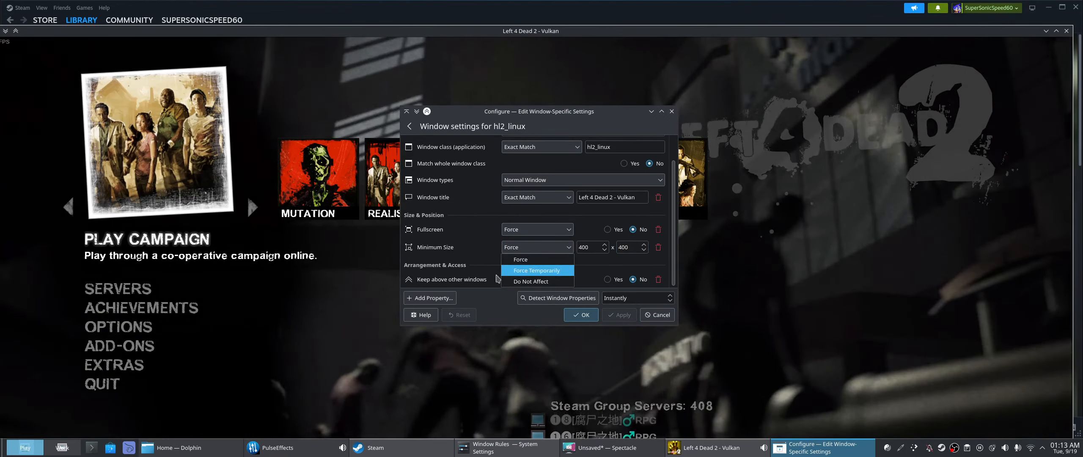
pyautogui.click(520, 259)
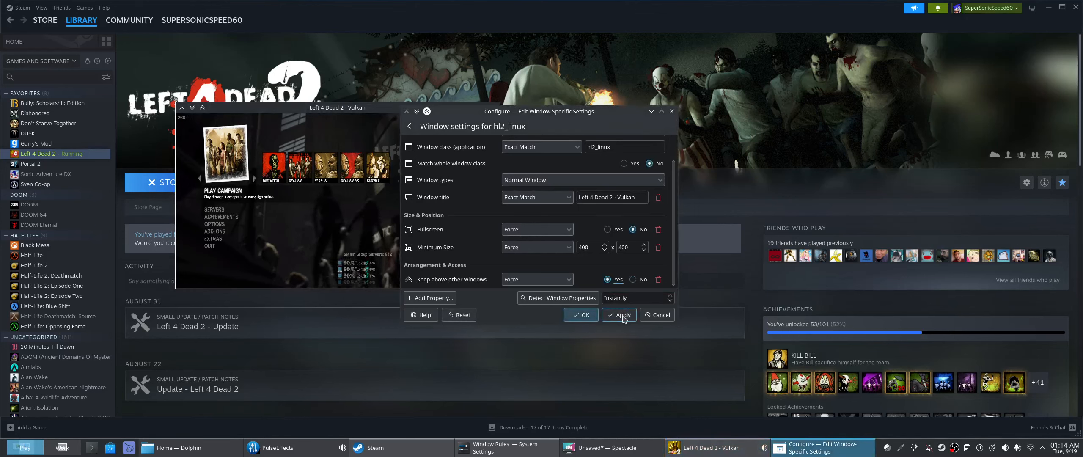
# Apply the rule with Keep above other windows forced to Yes.
pyautogui.click(618, 315)
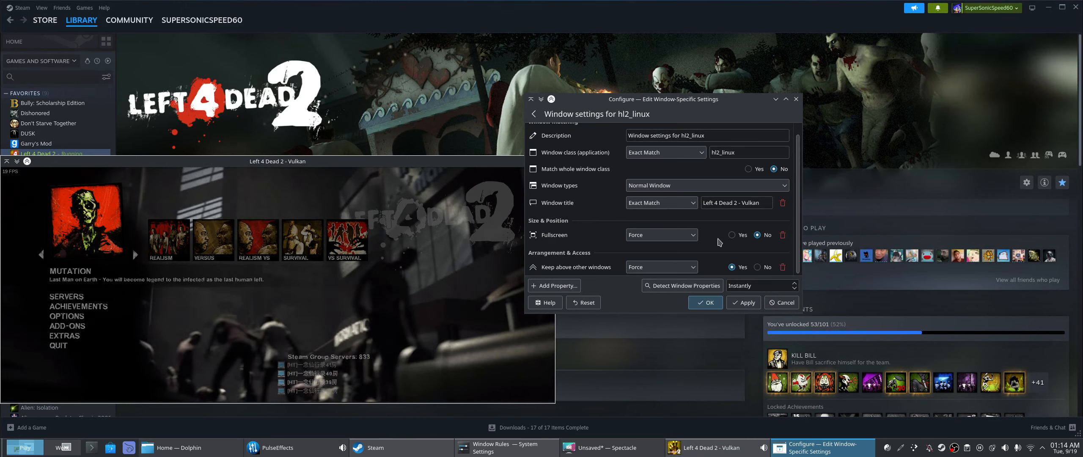
# Force Fullscreen to Yes and Keep above other windows to No, then save the hl2_linux rule.
pyautogui.click(731, 235)
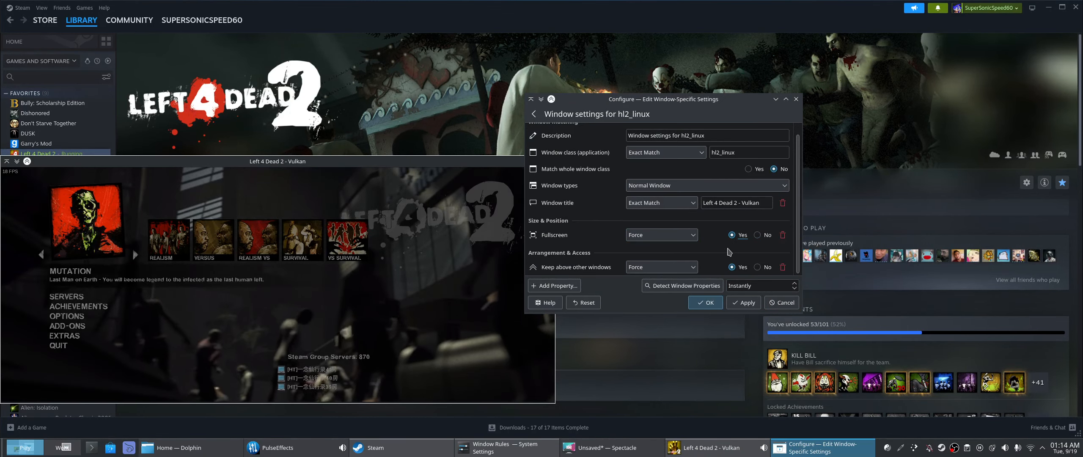
pyautogui.click(729, 267)
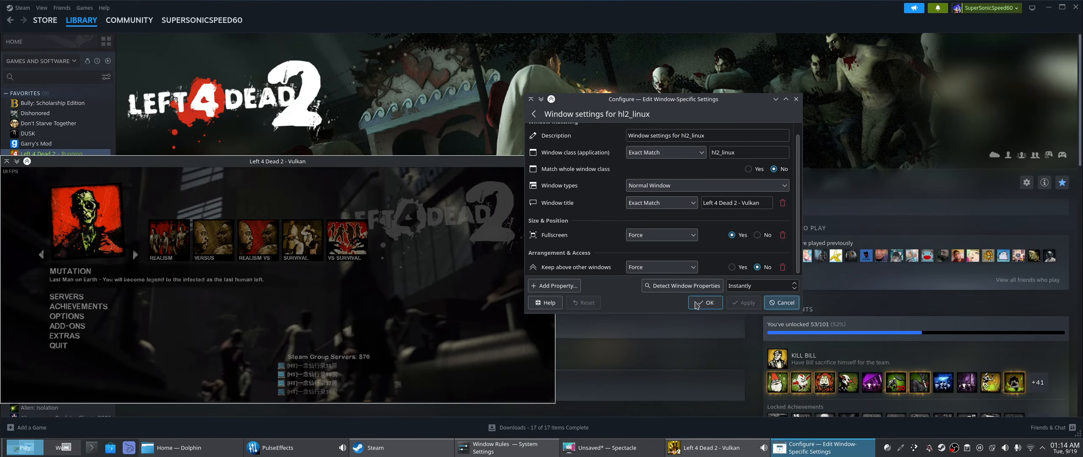
pyautogui.click(704, 302)
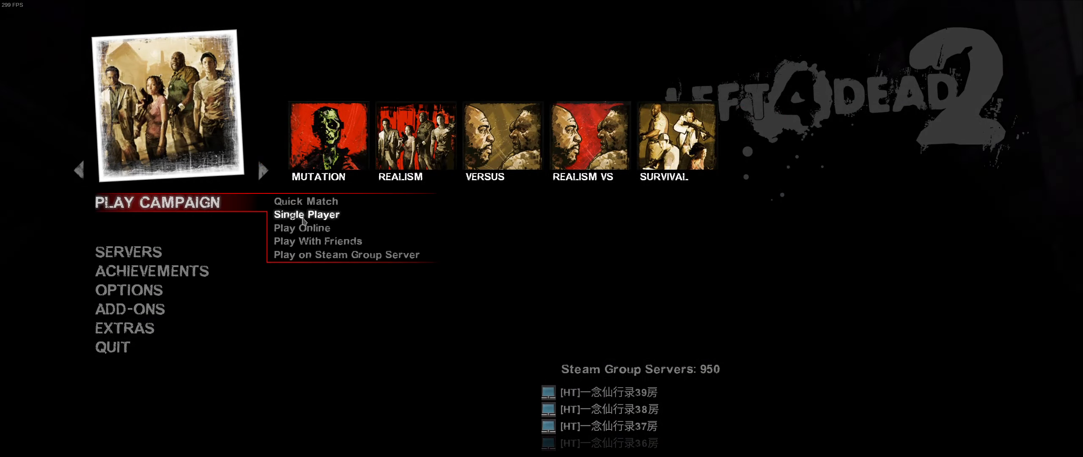
# Play a single-player campaign in Left 4 Dead 2, then pause it with Escape.
pyautogui.click(306, 214)
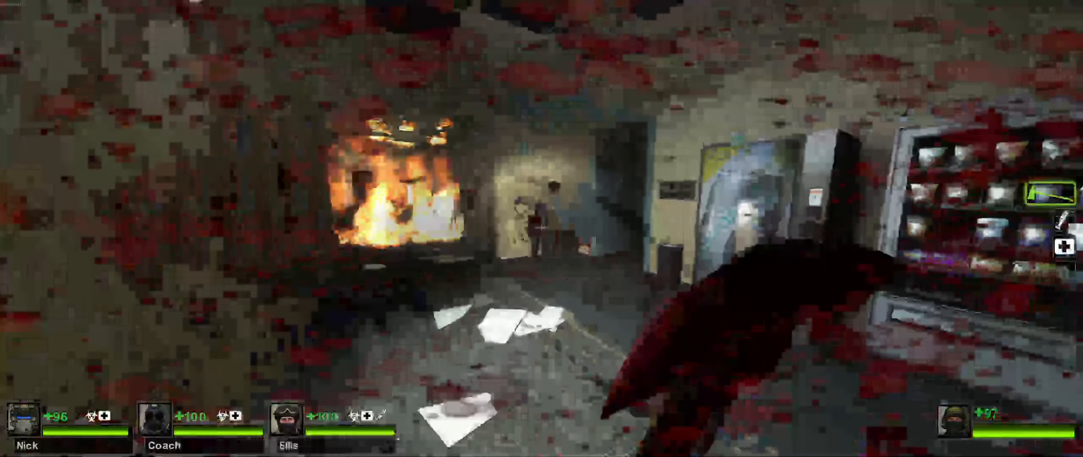
pyautogui.press('Escape')
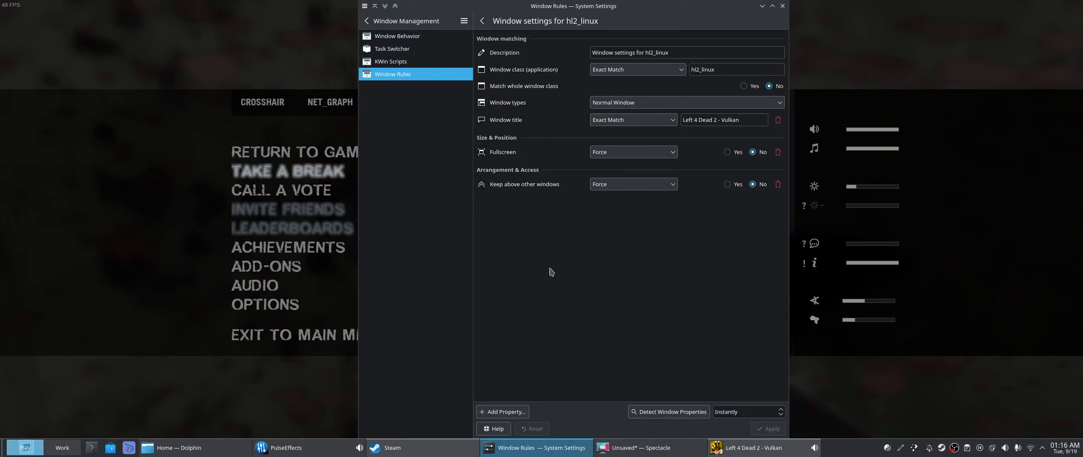
pyautogui.moveTo(687, 351)
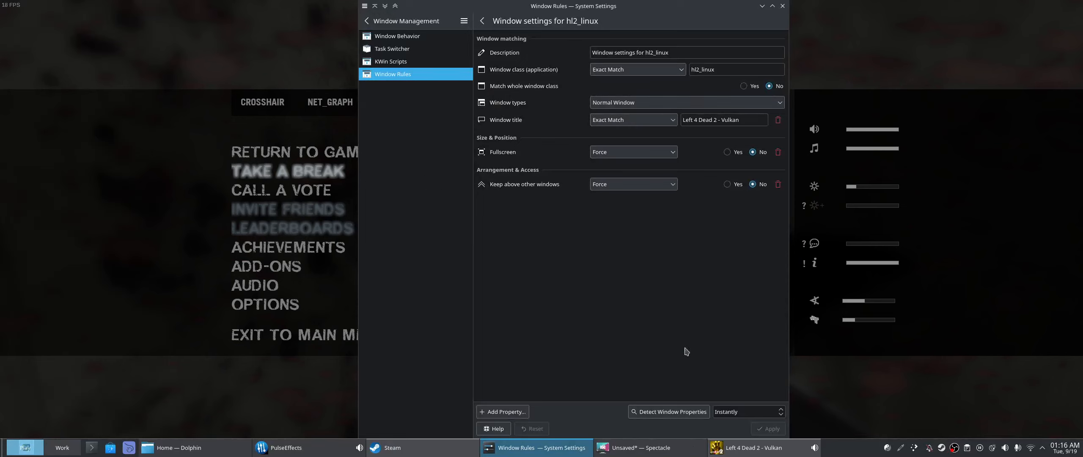
pyautogui.moveTo(591, 350)
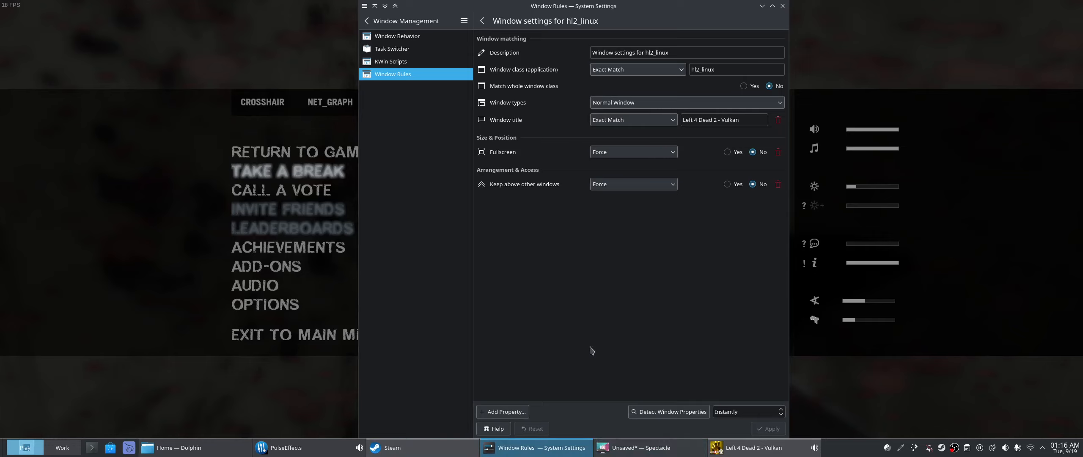
# Return from the rule editor to the Window Rules list via the KWin Scripts page.
pyautogui.click(391, 62)
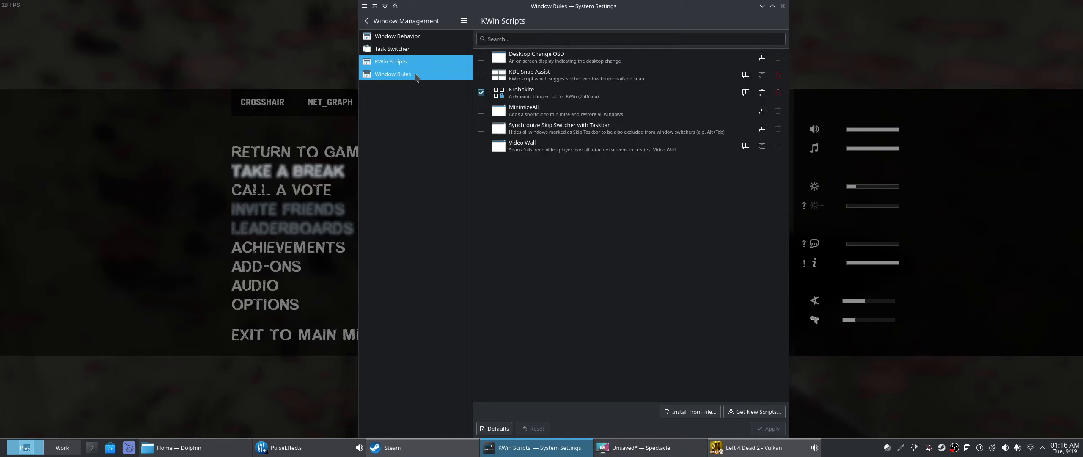
pyautogui.click(393, 74)
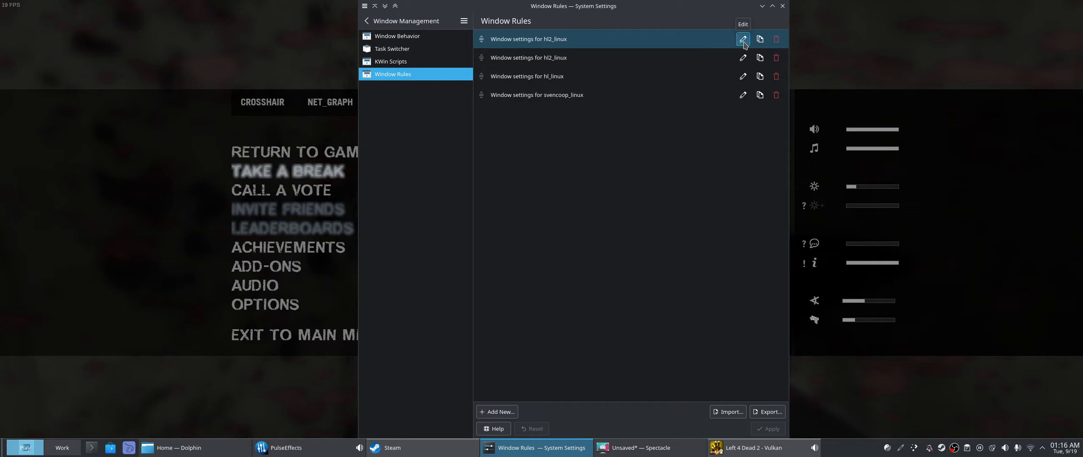
# Edit the first hl2_linux rule and replace 'hl2_linux' in its description with 'Left 4 Dead 2'.
pyautogui.click(743, 39)
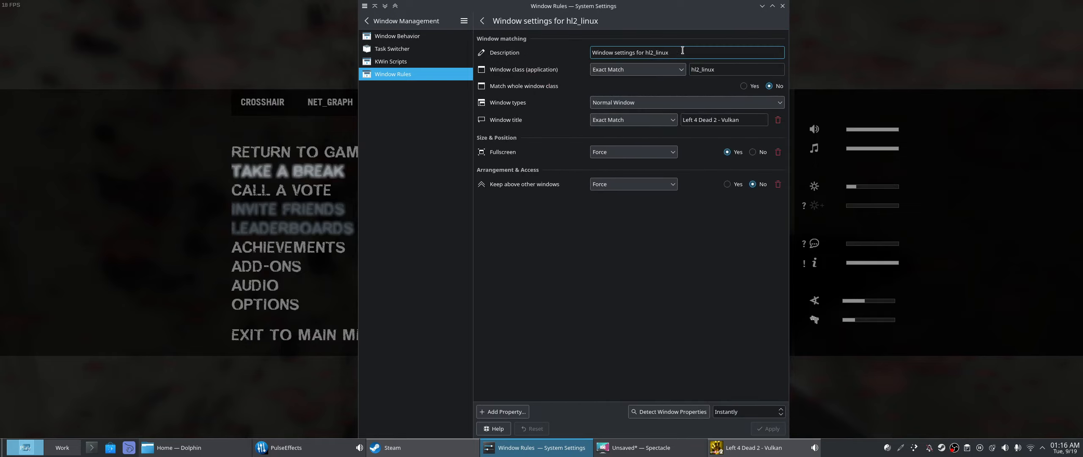
pyautogui.moveTo(675, 88)
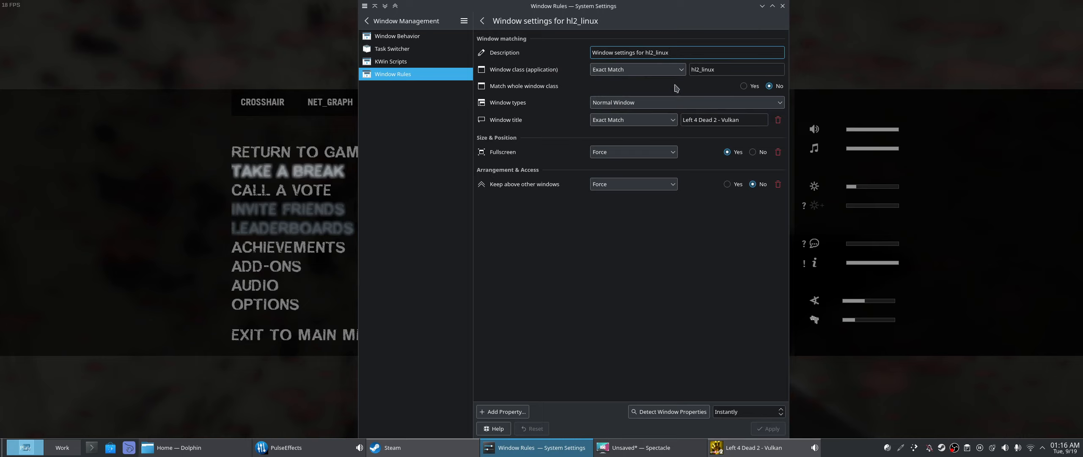
pyautogui.doubleClick(699, 120)
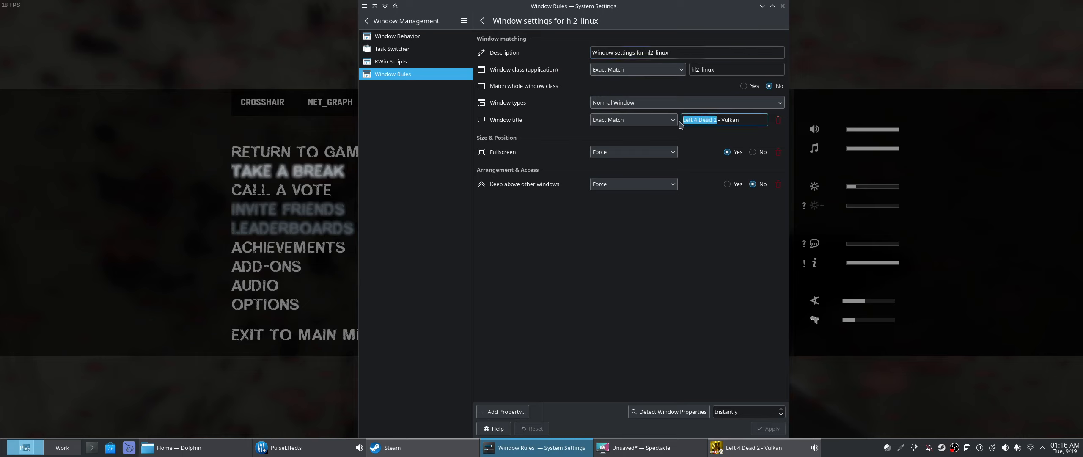
pyautogui.click(687, 53)
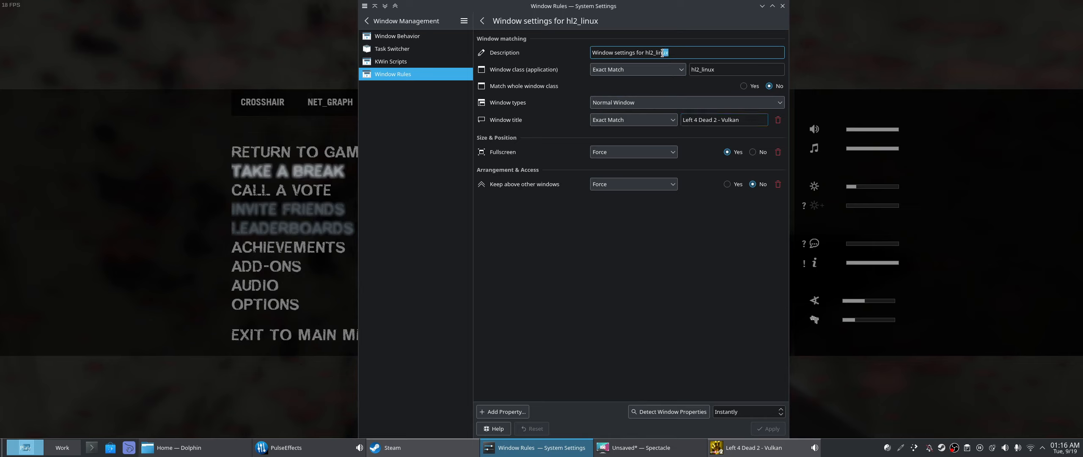
pyautogui.doubleClick(652, 52)
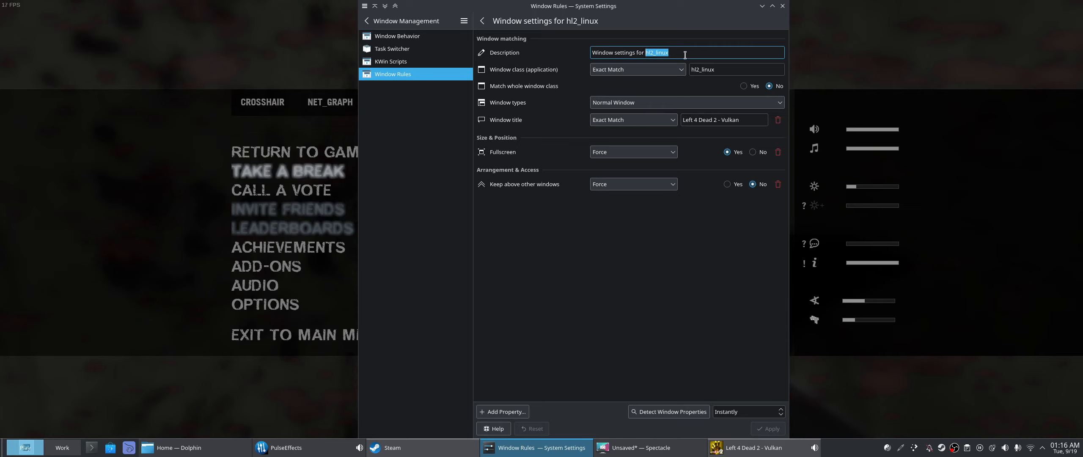
pyautogui.write('Left 4 Dead 2')
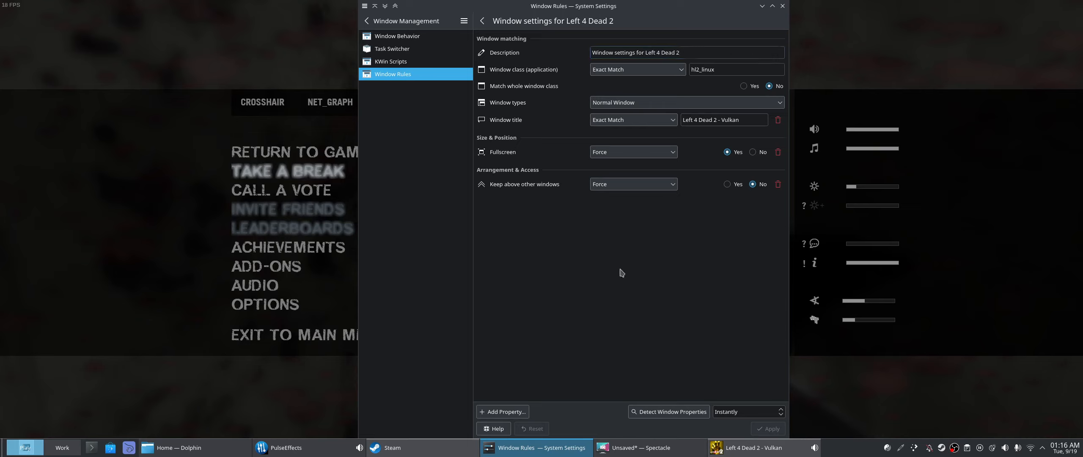
# Toggle the Keep above and Fullscreen radio buttons, leaving fullscreen forced on.
pyautogui.click(727, 184)
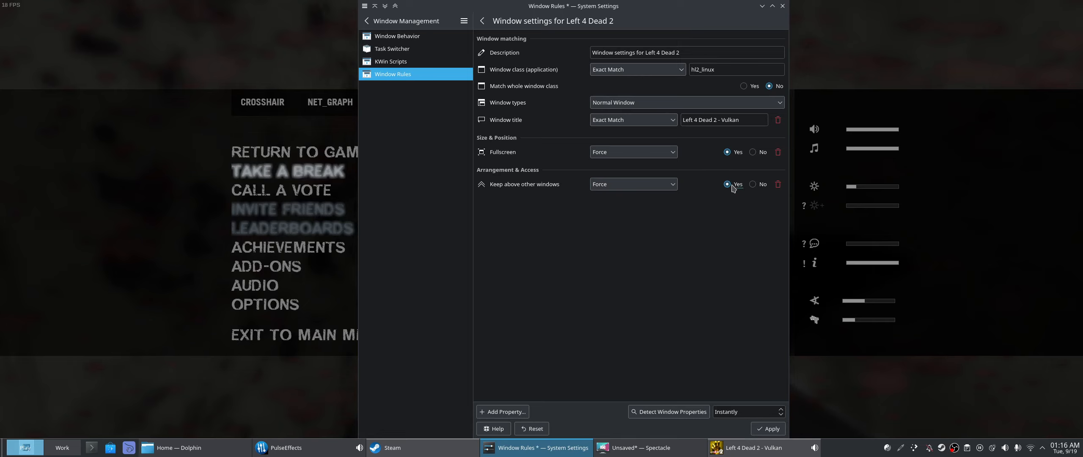
pyautogui.click(753, 184)
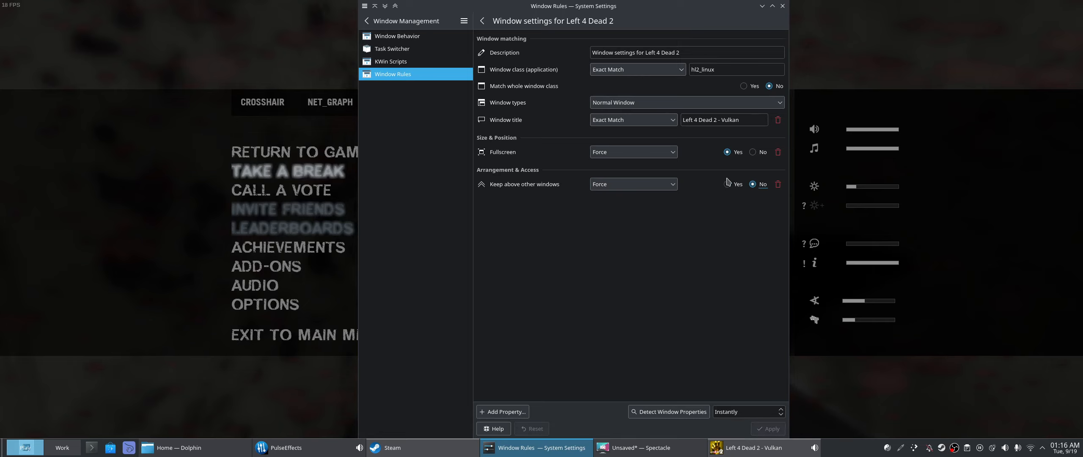
pyautogui.click(754, 152)
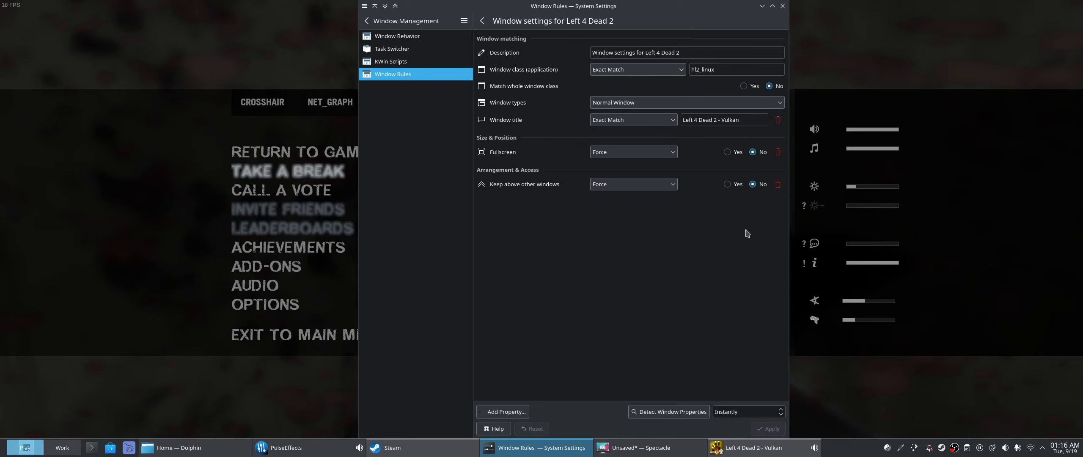
pyautogui.click(727, 151)
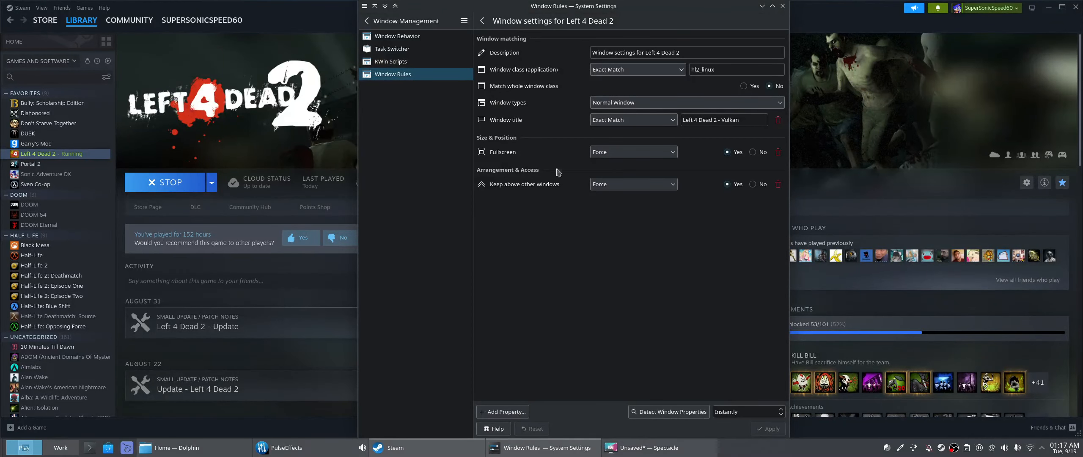
pyautogui.moveTo(578, 305)
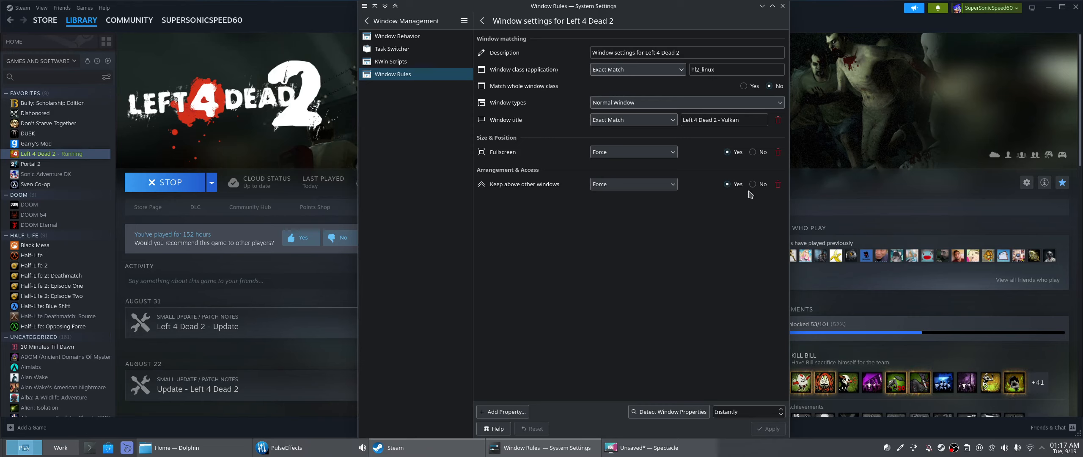
# Set Keep above other windows to No, apply the Left 4 Dead 2 rule and close System Settings.
pyautogui.click(754, 184)
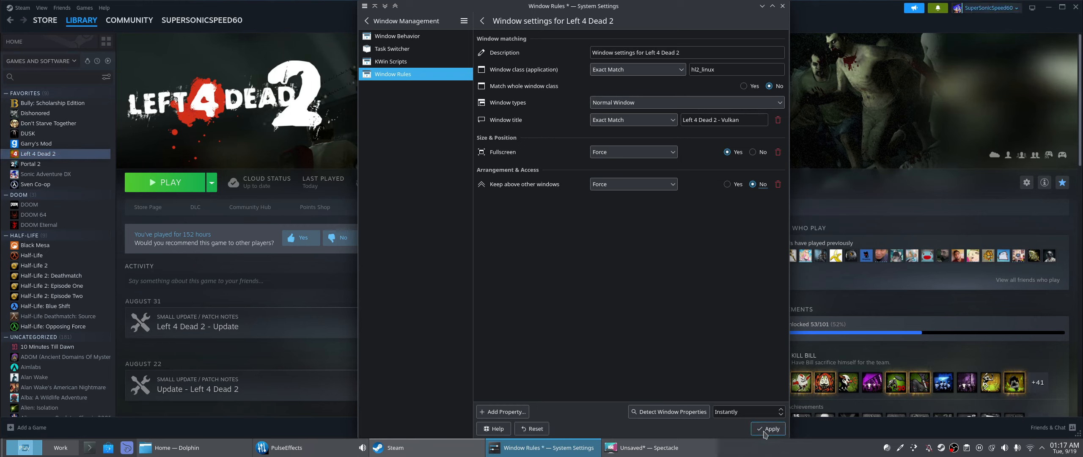
pyautogui.click(768, 429)
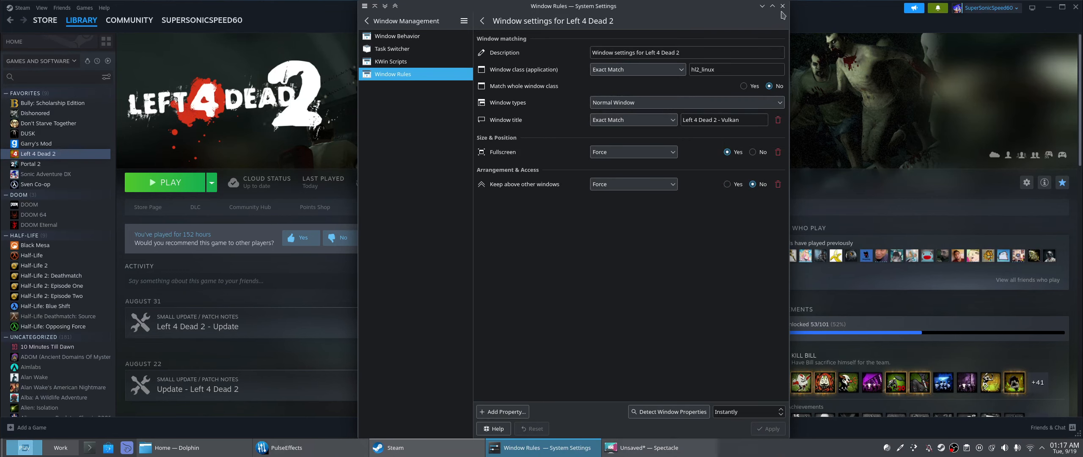
pyautogui.click(783, 5)
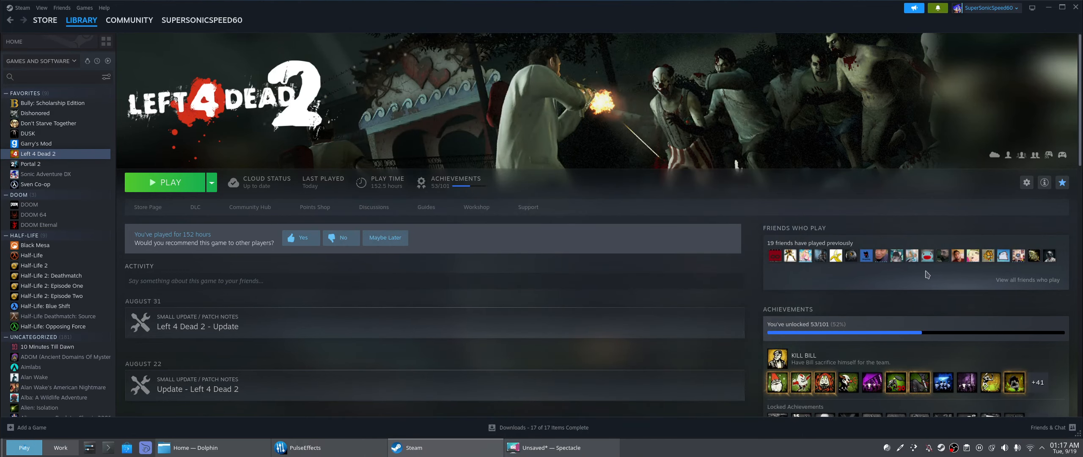